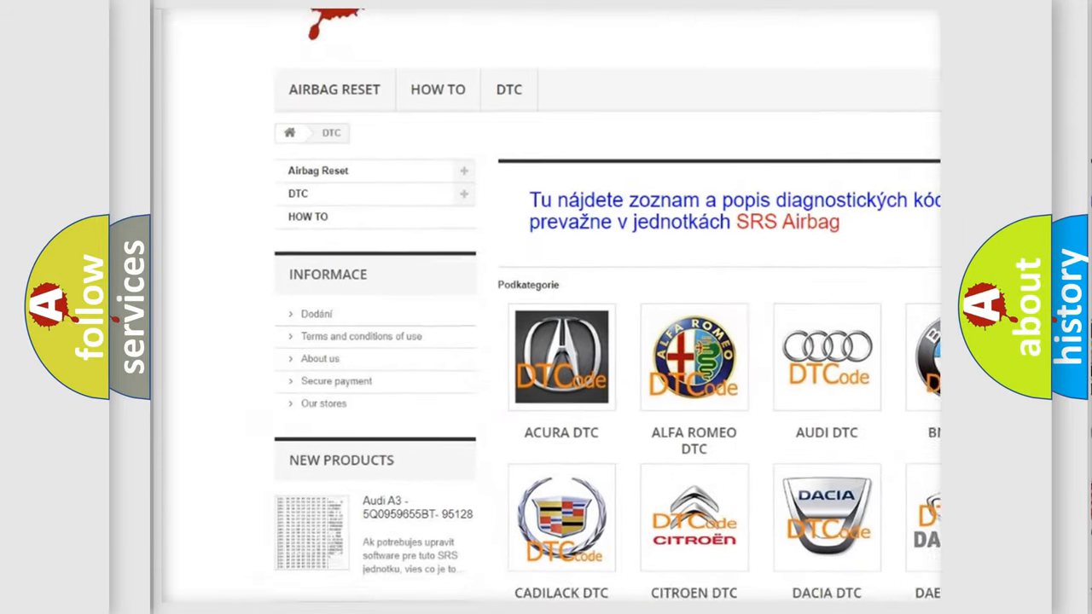
pyautogui.scroll(-3)
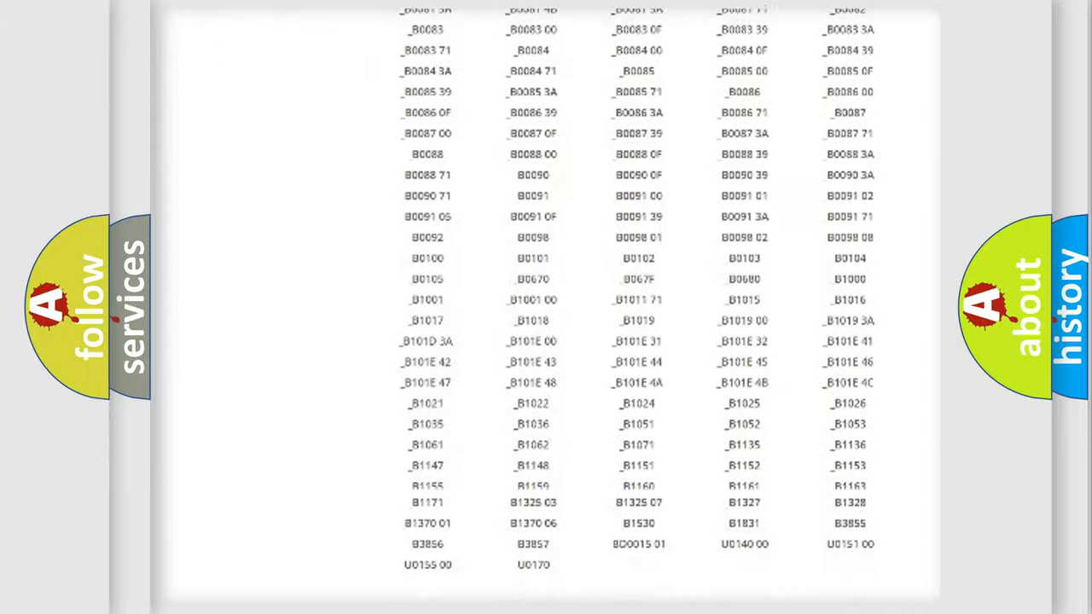
pyautogui.scroll(-3)
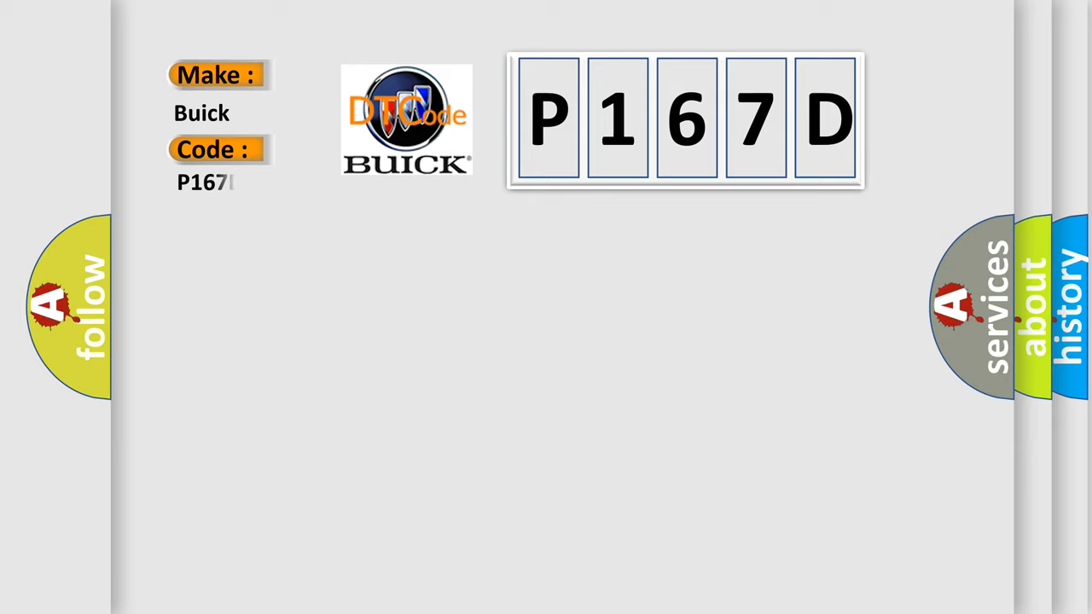
pyautogui.write('D')
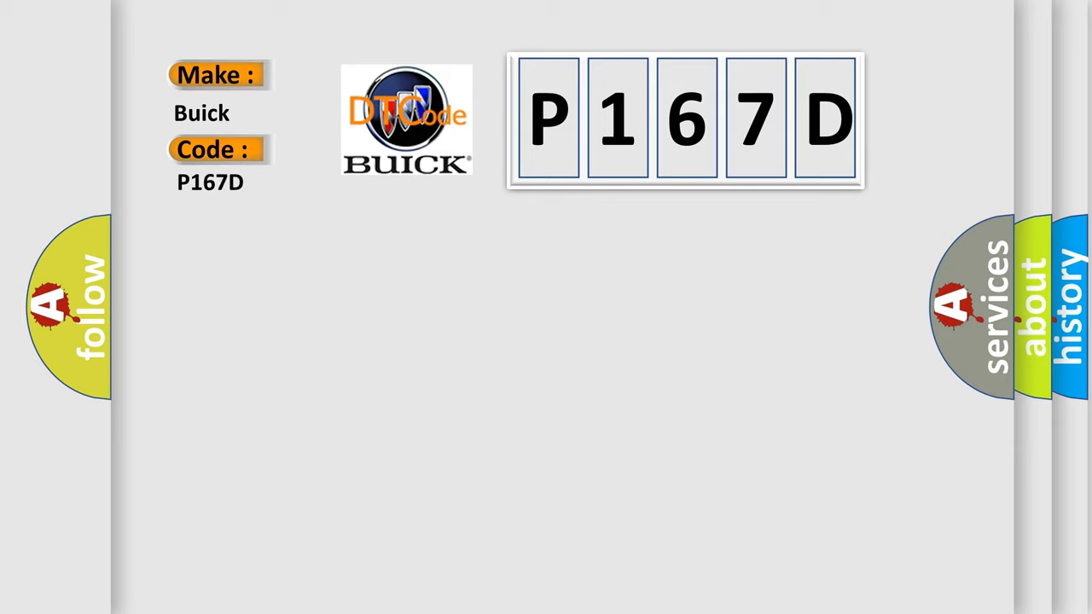